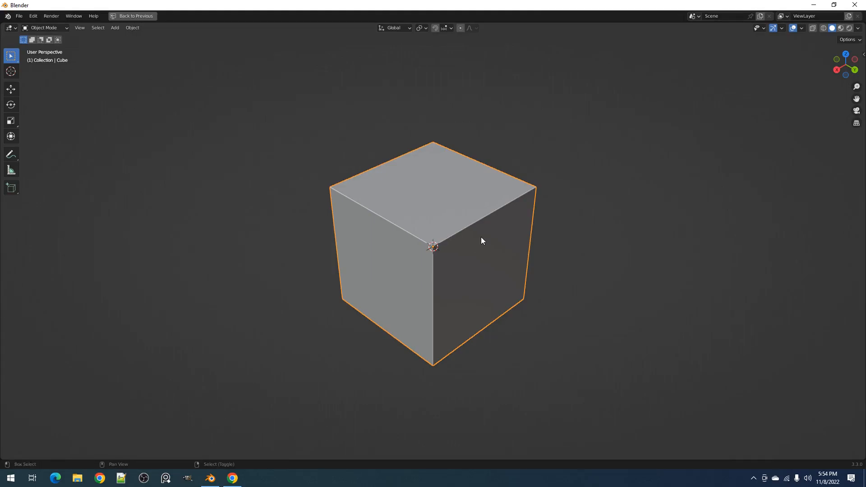
# Reveal the Creative Flow Materials options (Assign Material, Assign VCol Material) over the grey cube.
pyautogui.scroll(-3)
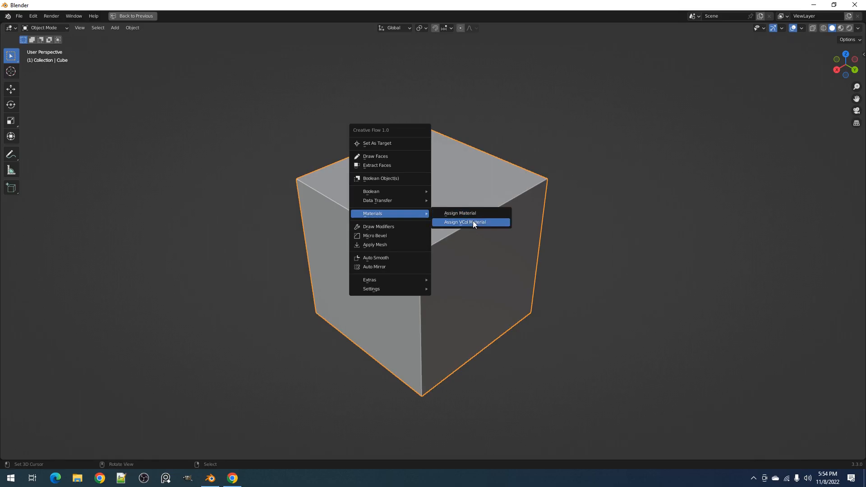
pyautogui.moveTo(460, 213)
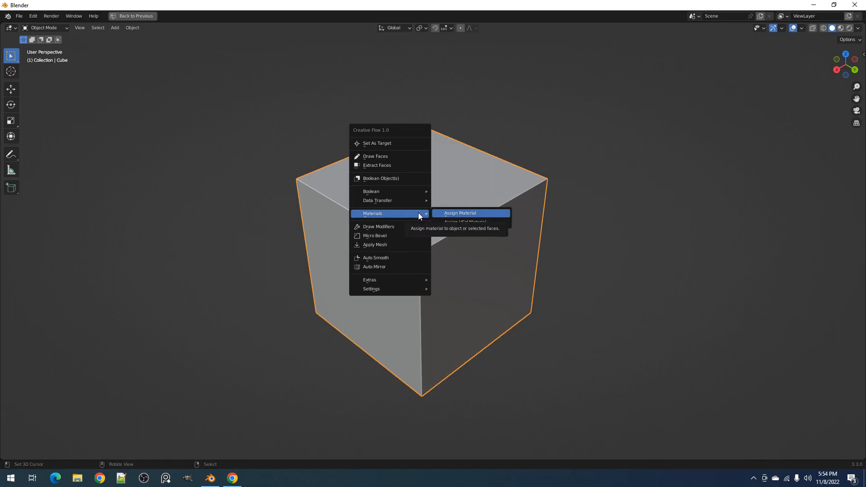
pyautogui.moveTo(479, 215)
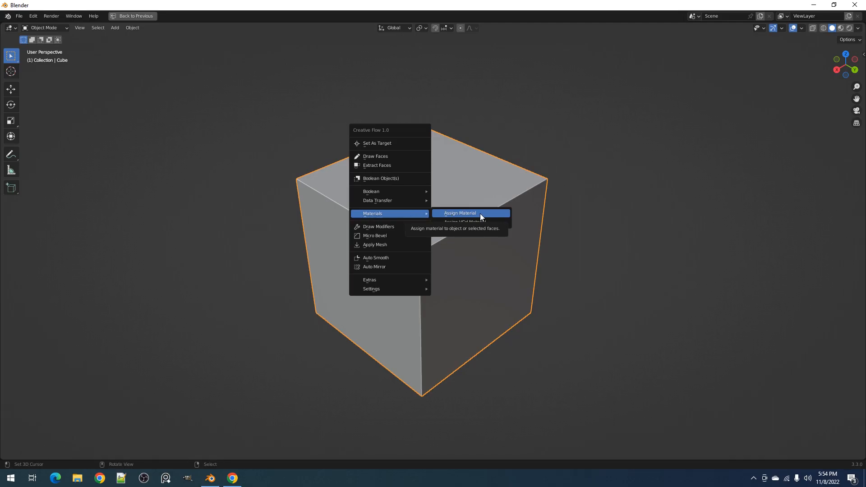
pyautogui.moveTo(489, 222)
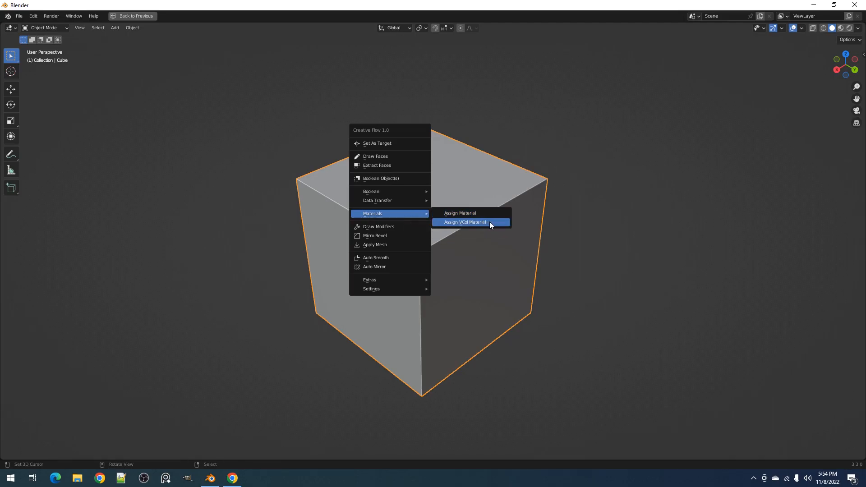
# Assign a solid green material to the whole cube via Creative Flow, then choose red instead.
pyautogui.click(465, 222)
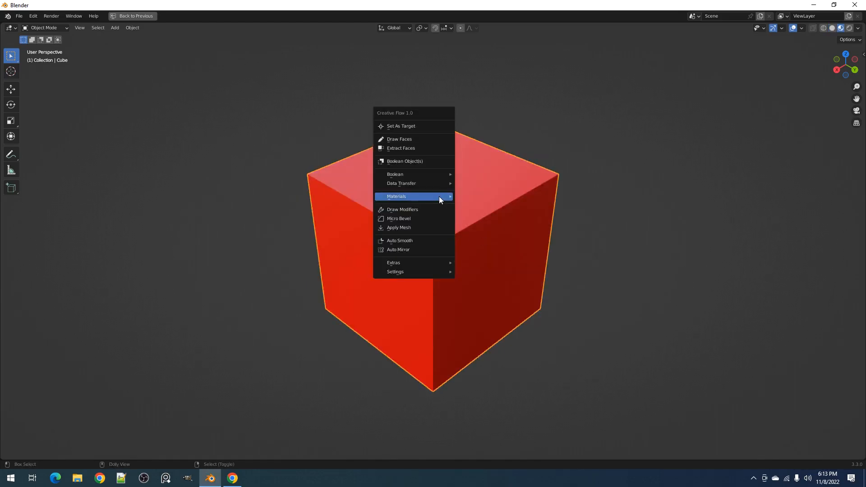
pyautogui.click(396, 196)
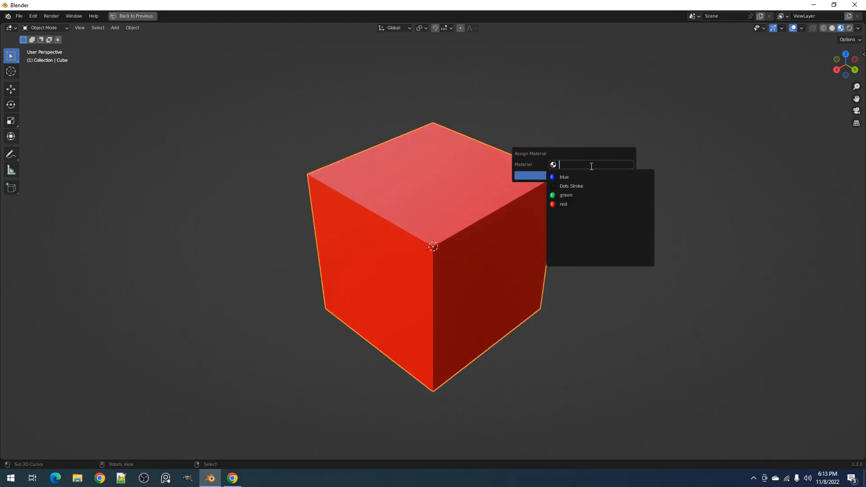
pyautogui.click(566, 194)
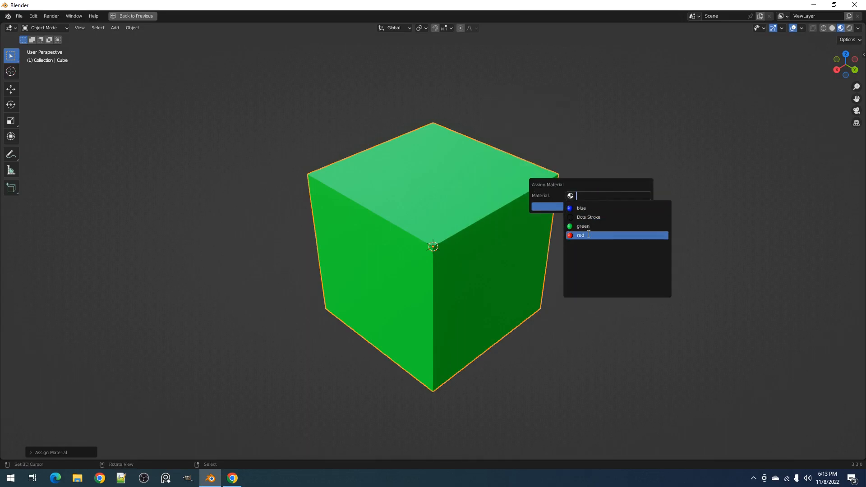
pyautogui.click(581, 208)
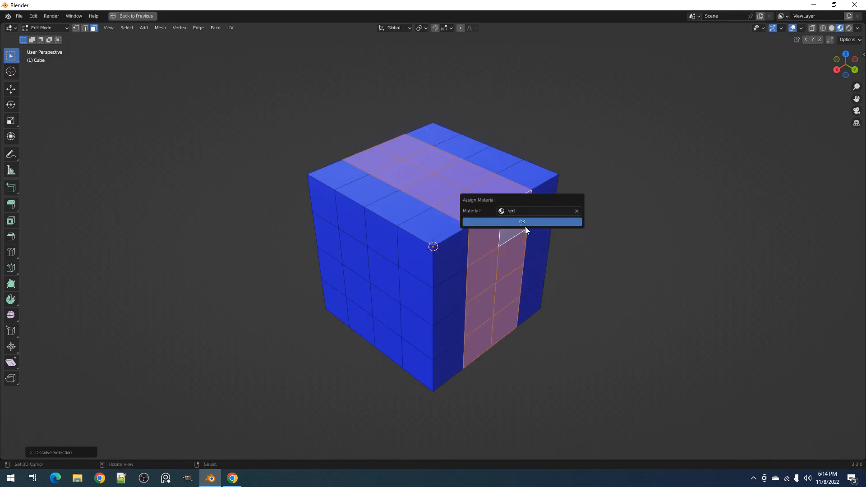
# Apply red to the selected stripe faces and start assigning a material to the next stripe.
pyautogui.click(521, 221)
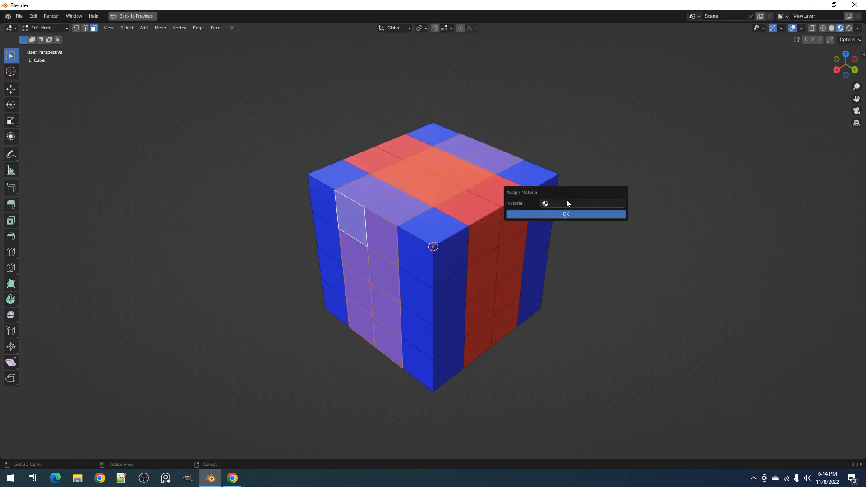
pyautogui.click(564, 214)
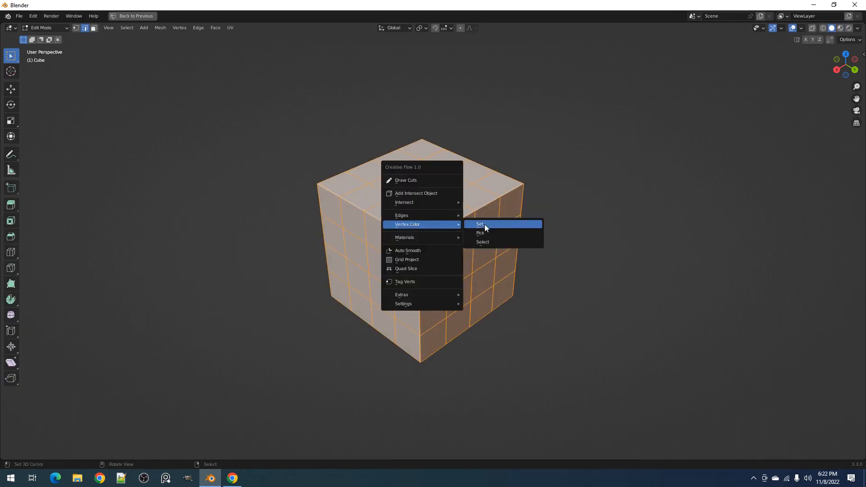
# Set a red vertex colour on all faces of the gridded cube via Creative Flow Vertex Color.
pyautogui.click(479, 223)
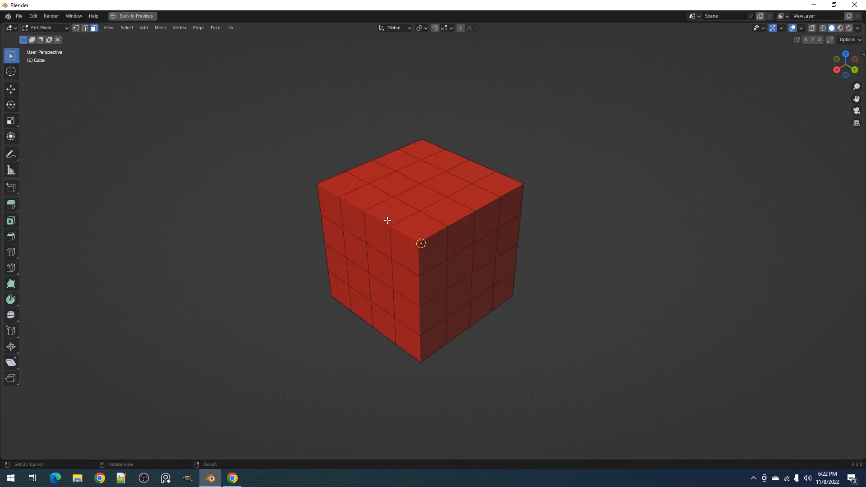
pyautogui.click(472, 196)
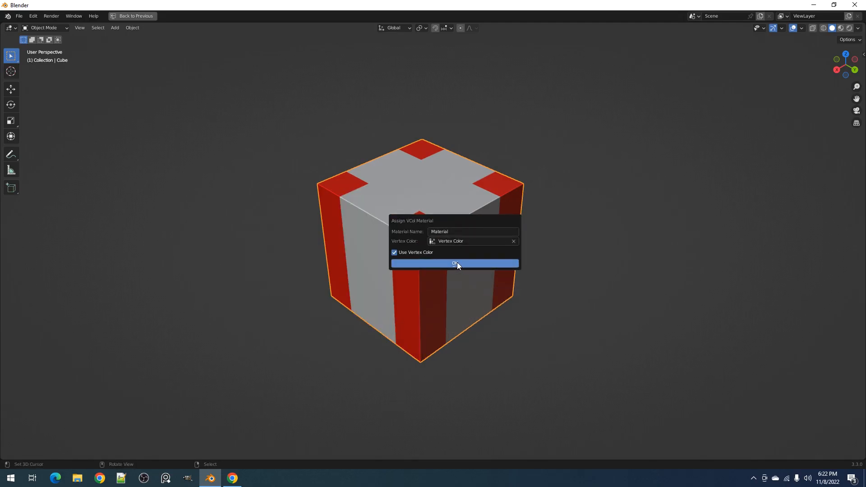
# Confirm Assign VCol Material with Use Vertex Color so the red-and-white pattern displays.
pyautogui.click(454, 263)
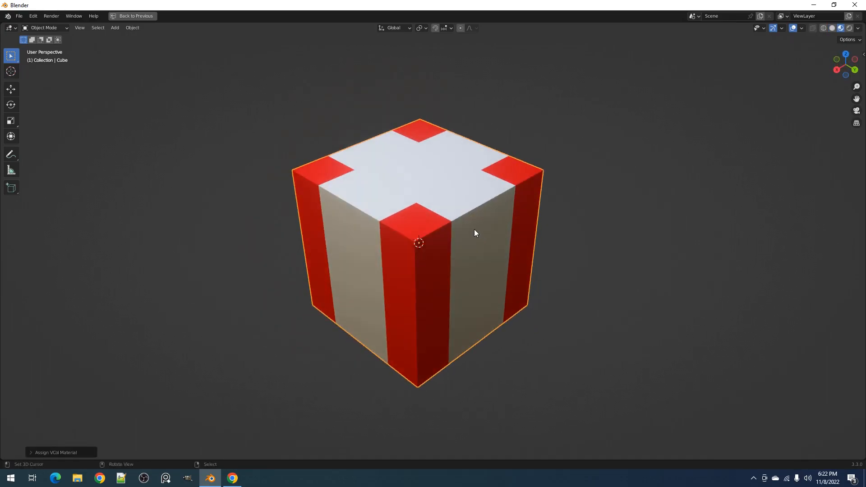
pyautogui.click(132, 15)
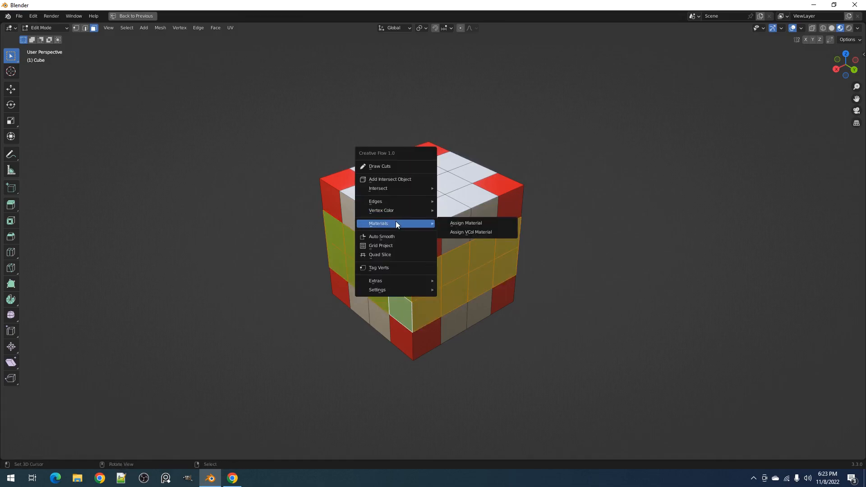
pyautogui.moveTo(470, 232)
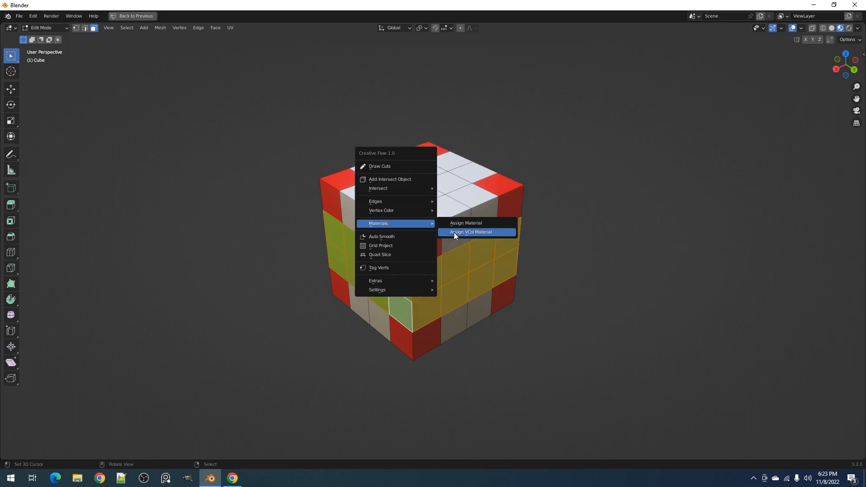
# Assign a vertex-colour material again so the red, white and yellow band pattern shows.
pyautogui.click(470, 231)
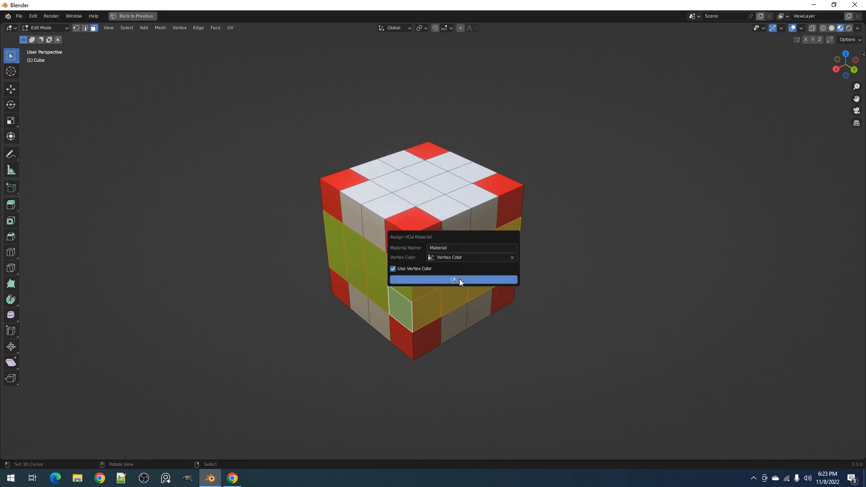
pyautogui.moveTo(464, 278)
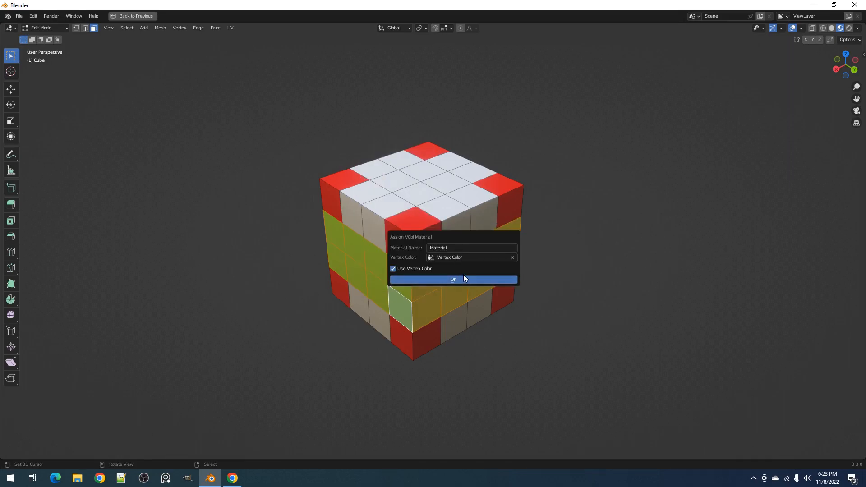
pyautogui.click(453, 278)
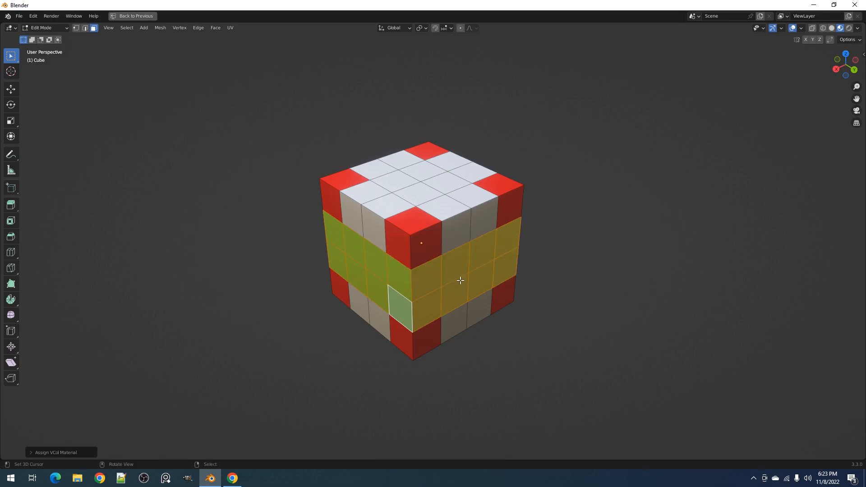